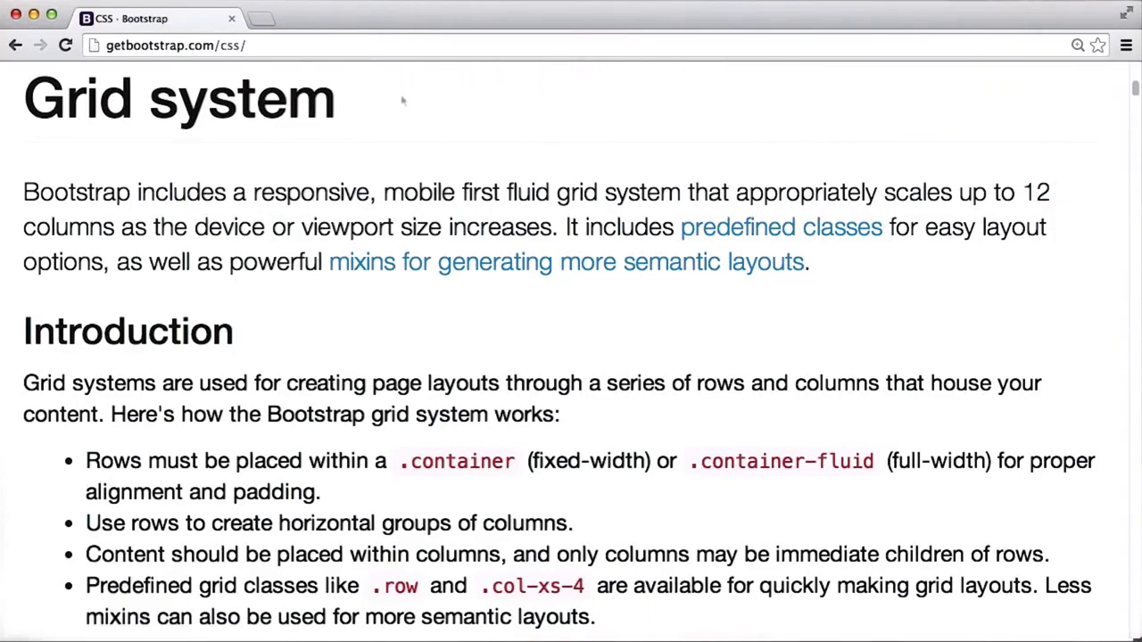
Step: Highlight the grid system rule text explaining rows must sit inside a container
{"action": "left_click_drag", "start_coordinate": [86, 460], "coordinate": [1049, 553]}
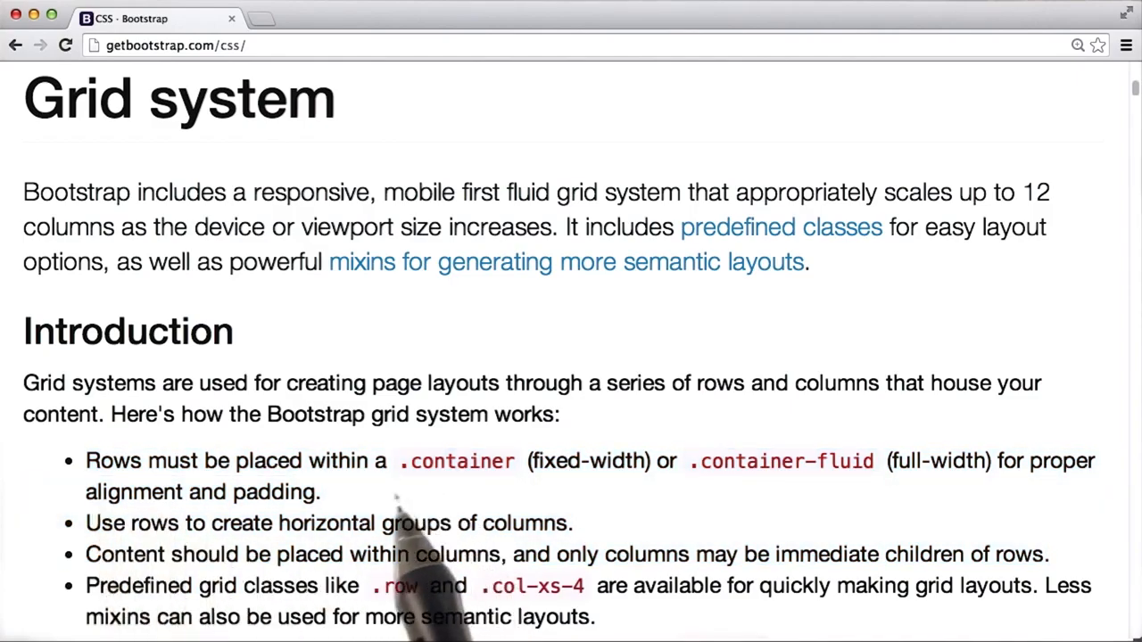
{"action": "mouse_move", "coordinate": [856, 536]}
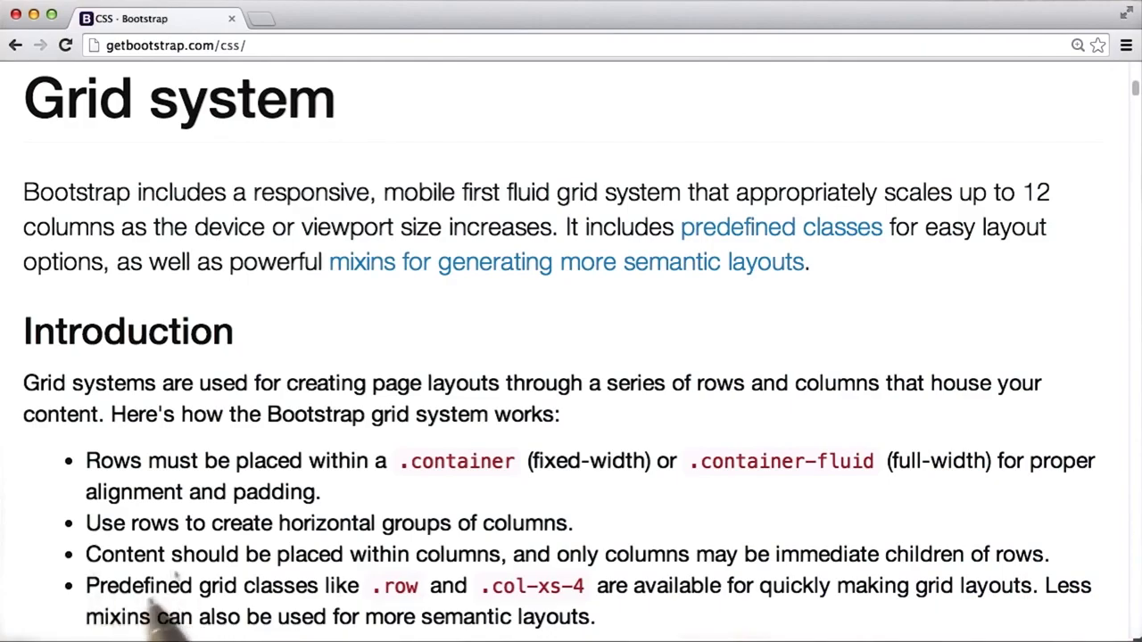
{"action": "mouse_move", "coordinate": [491, 615]}
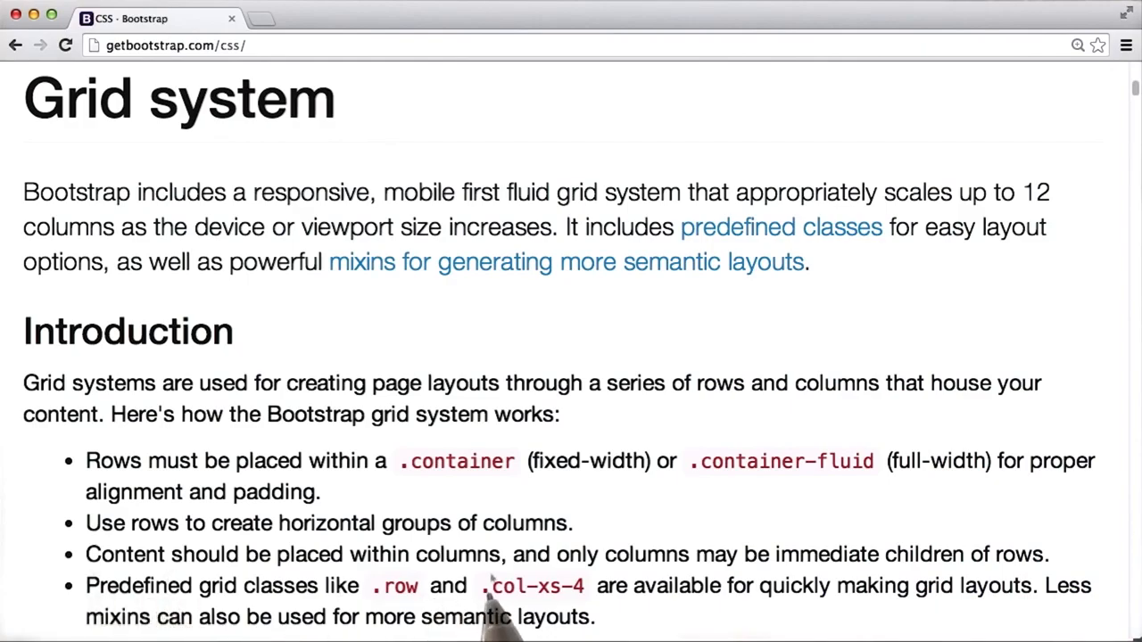
{"action": "mouse_move", "coordinate": [1053, 606]}
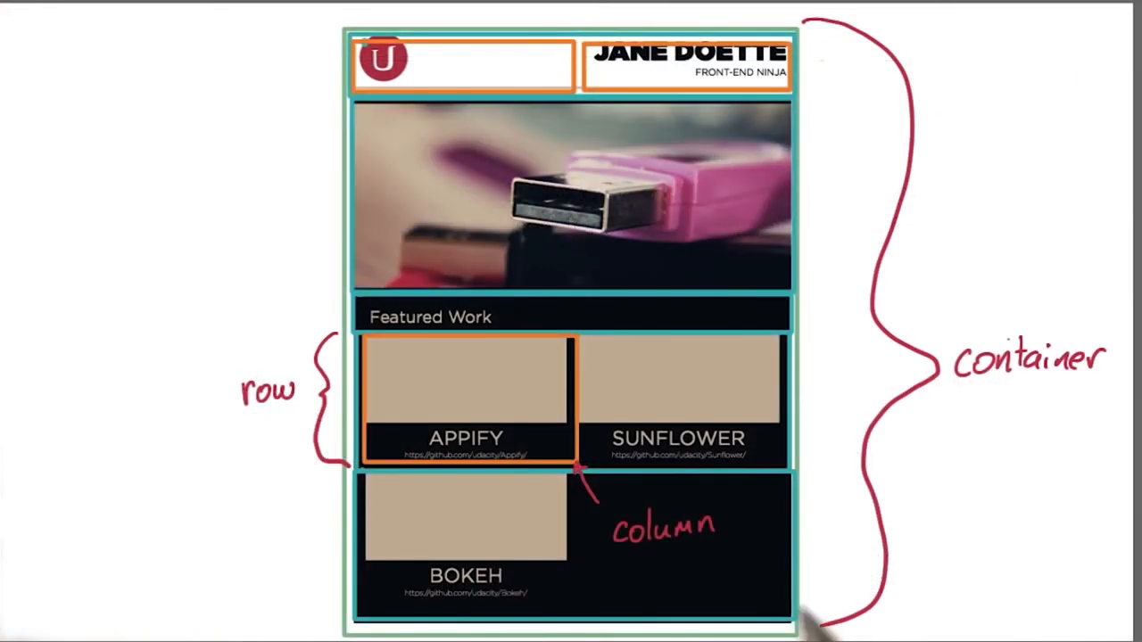
{"action": "mouse_move", "coordinate": [812, 616]}
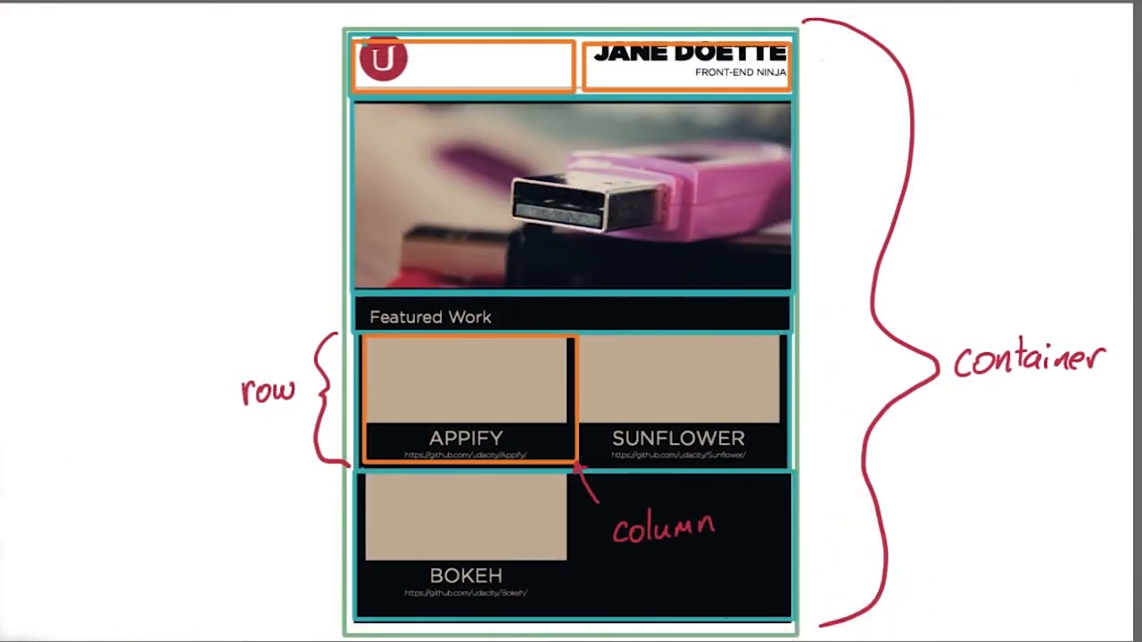